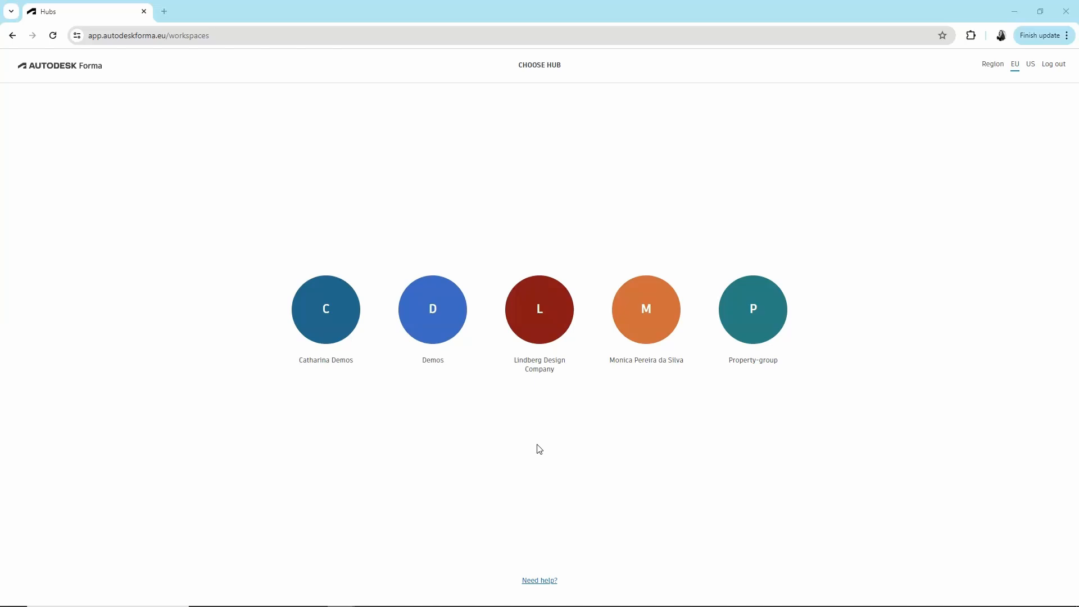
Step: Pick the Demos hub on the Choose Hub page
left_click(432, 309)
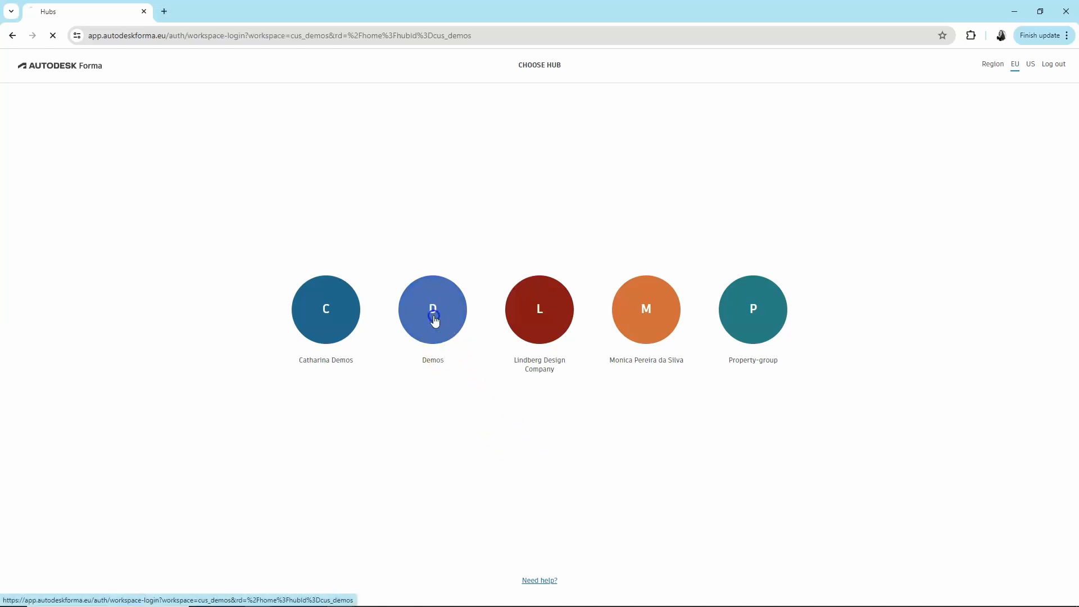
left_click(433, 310)
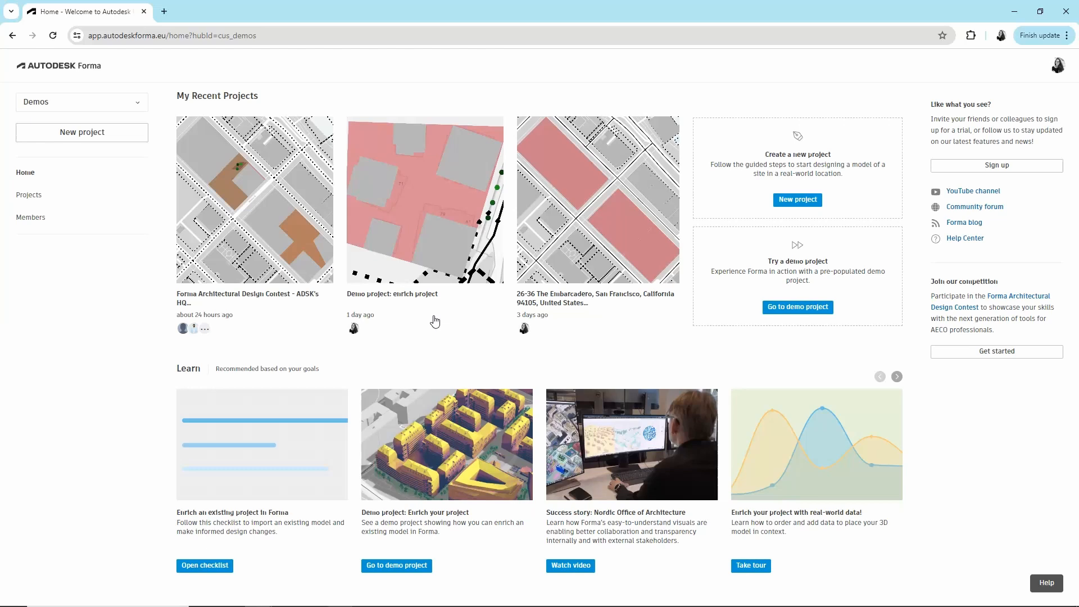
mouse_move(524, 242)
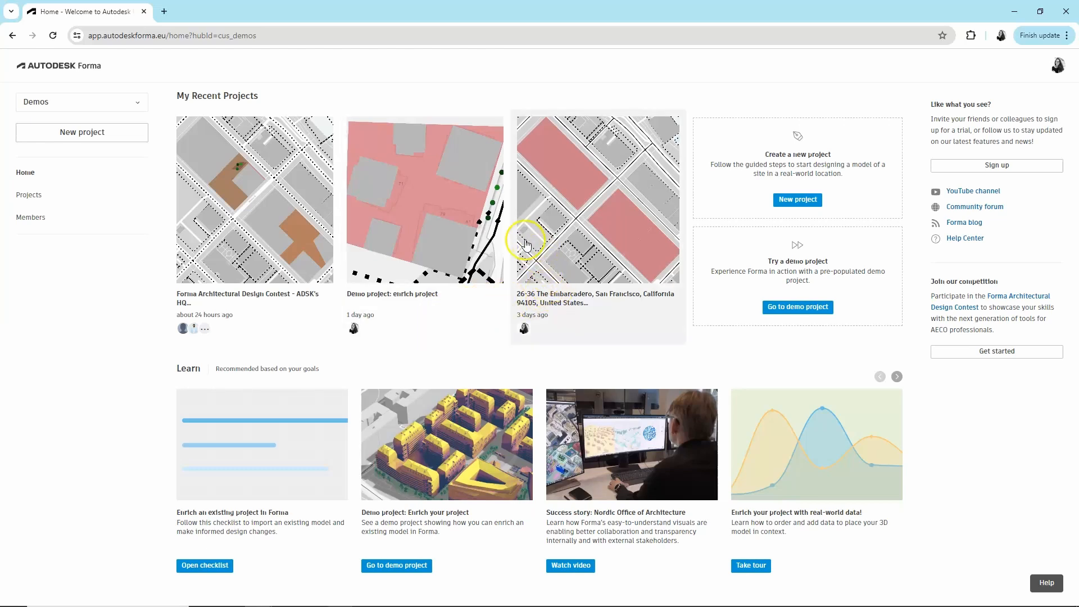
mouse_move(272, 246)
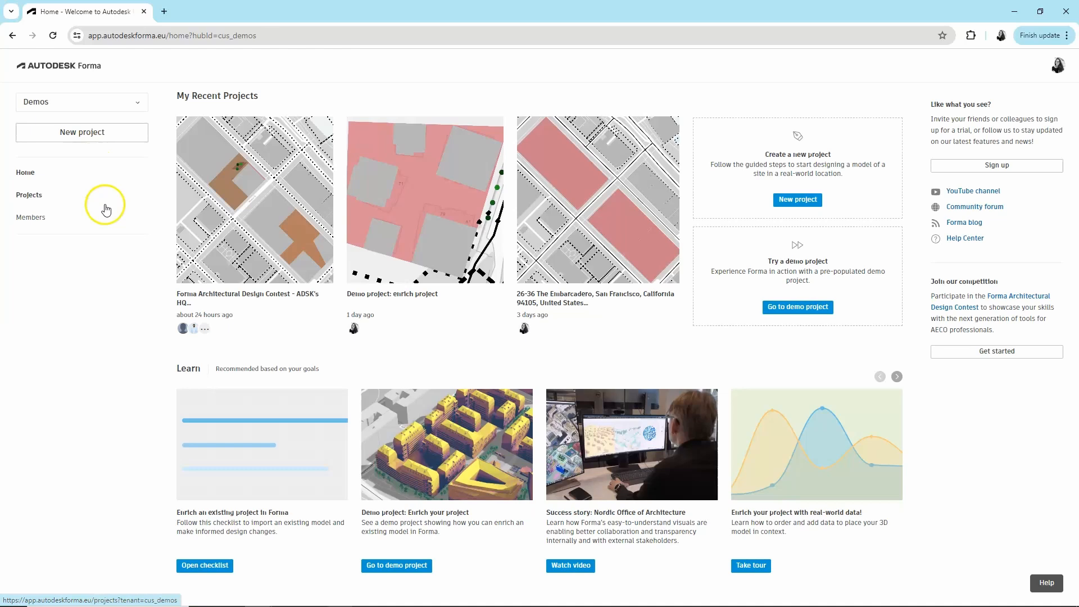
mouse_move(271, 444)
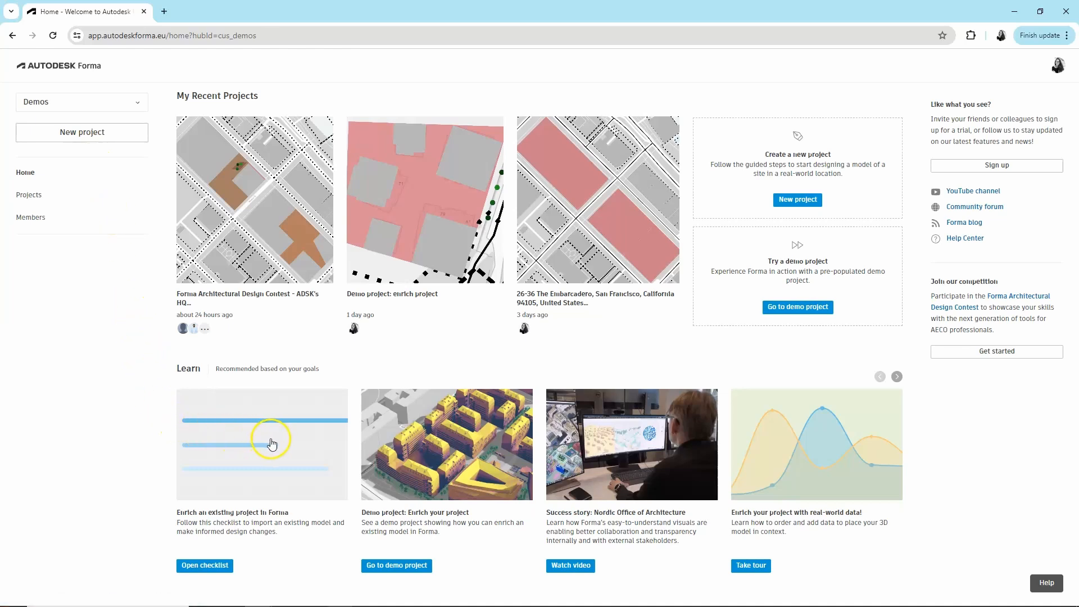
mouse_move(487, 487)
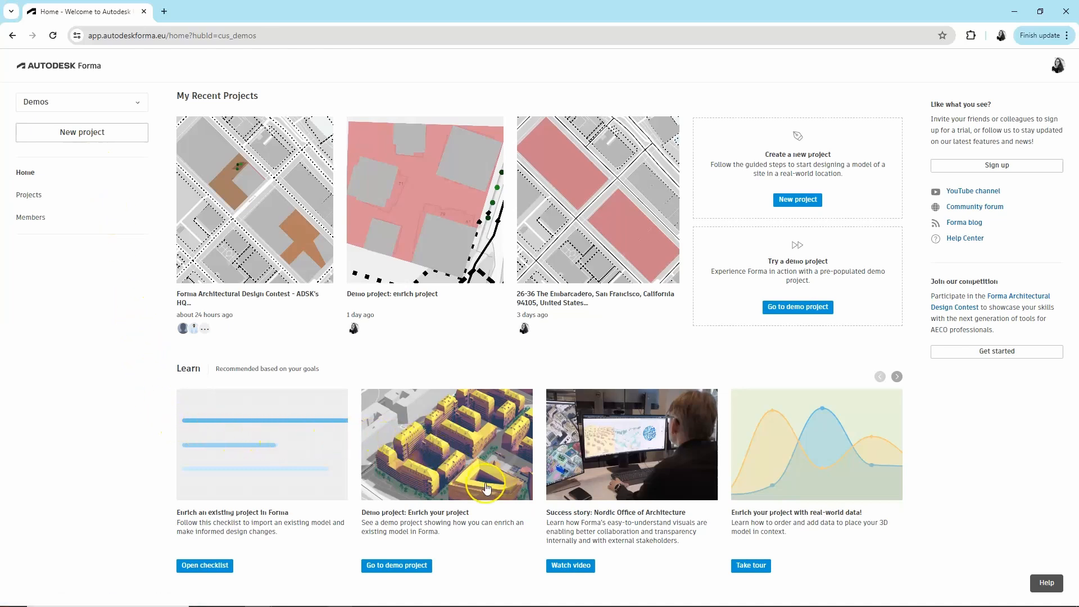
mouse_move(840, 447)
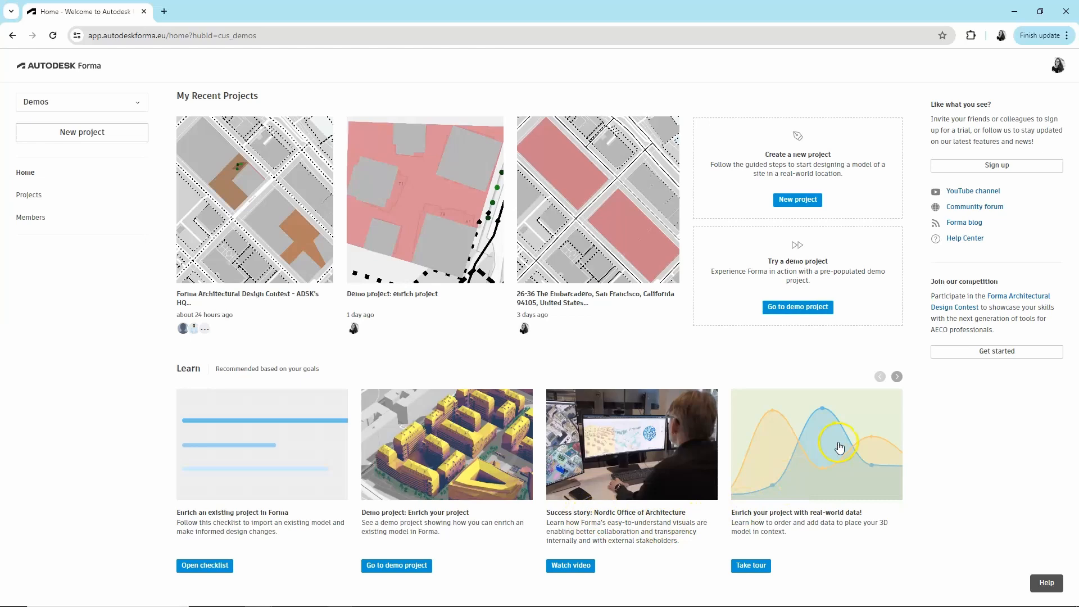
mouse_move(812, 281)
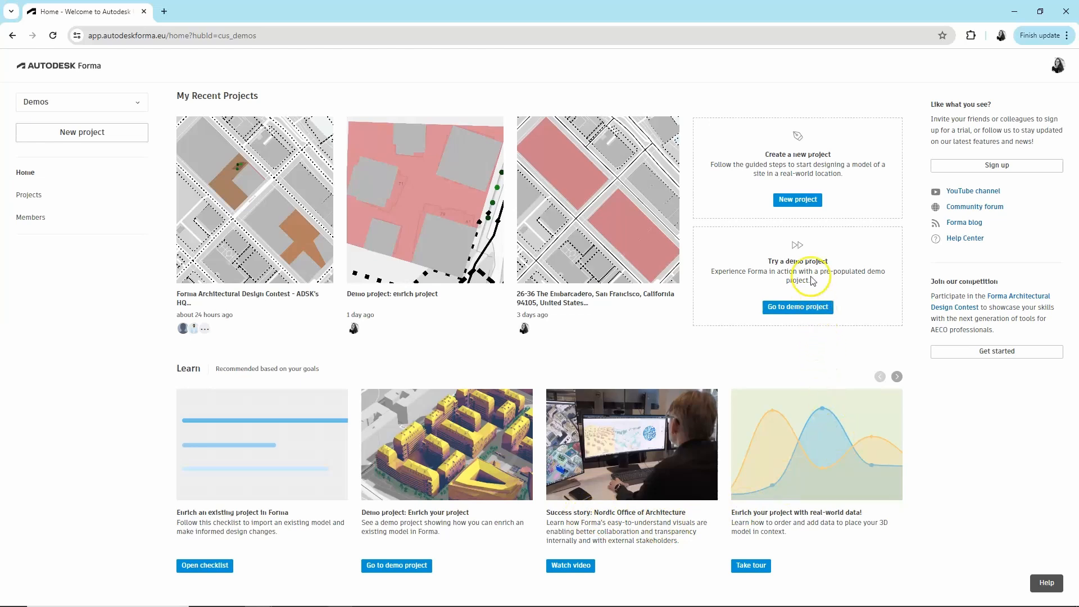
mouse_move(798, 262)
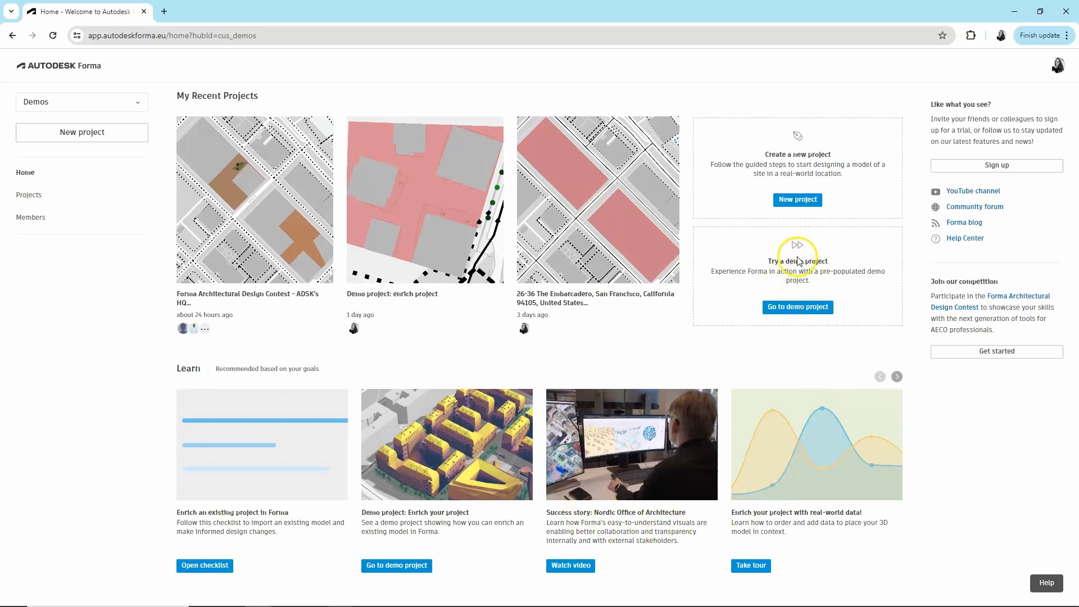
left_click(797, 307)
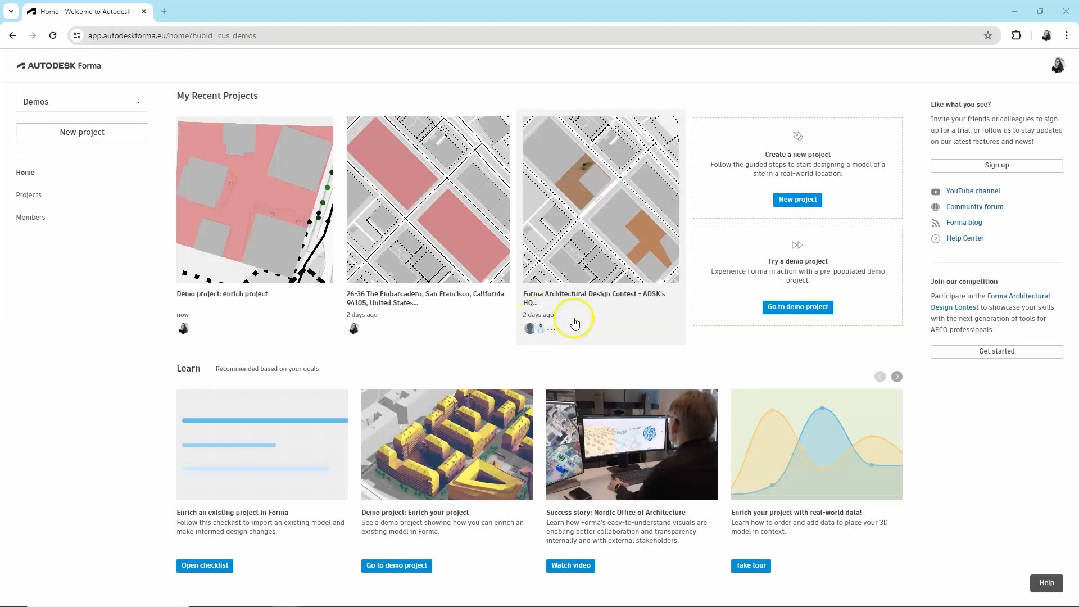
Step: Open the ADSK's HQ design contest project, load Proposal 7, then an empty-site proposal
left_click(599, 199)
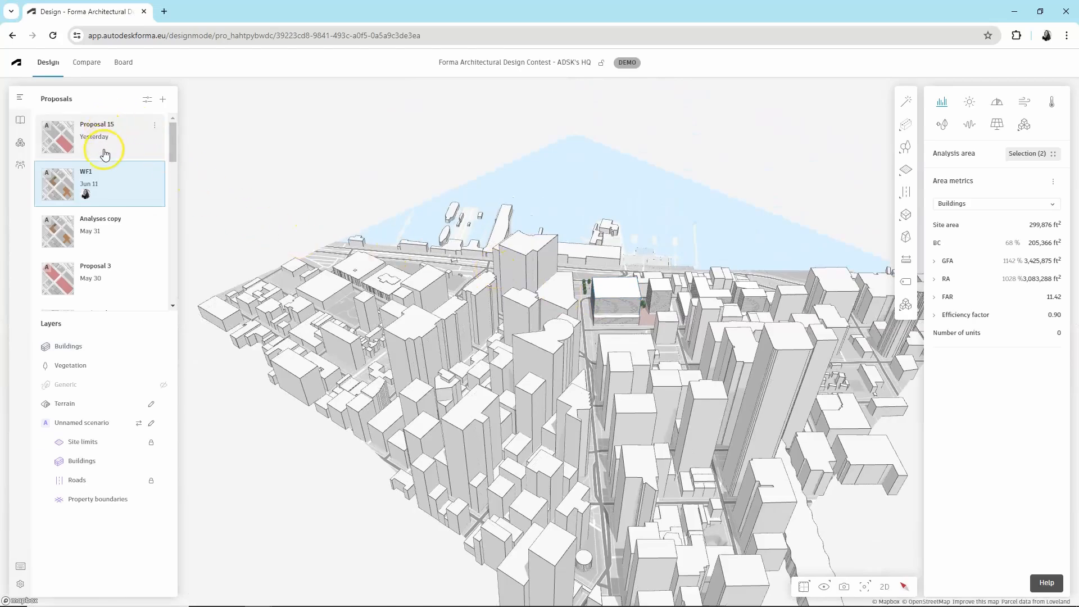
scroll("down", 3)
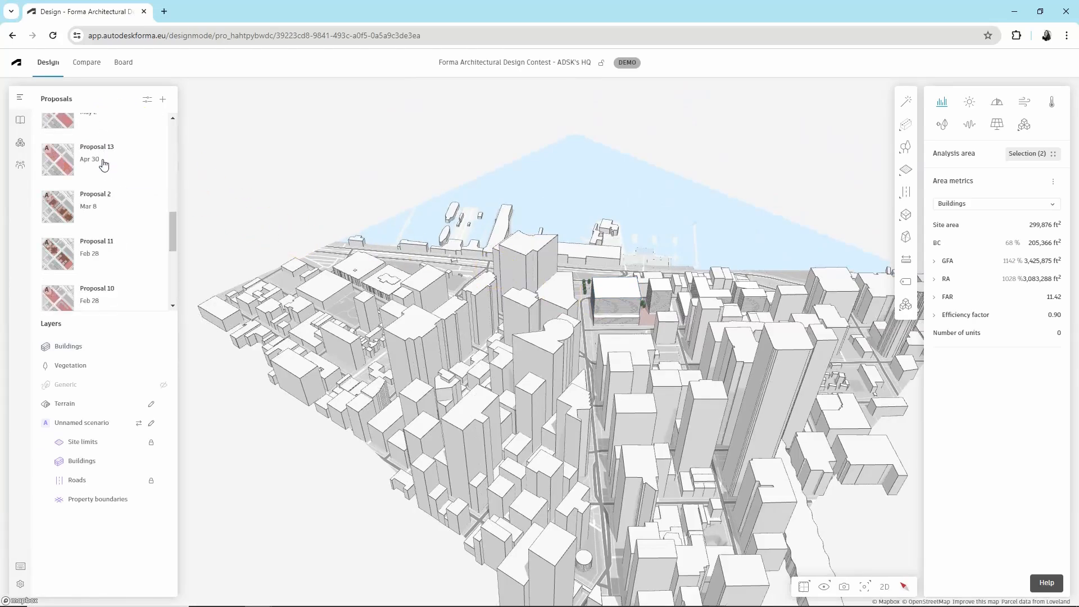
scroll("down", 3)
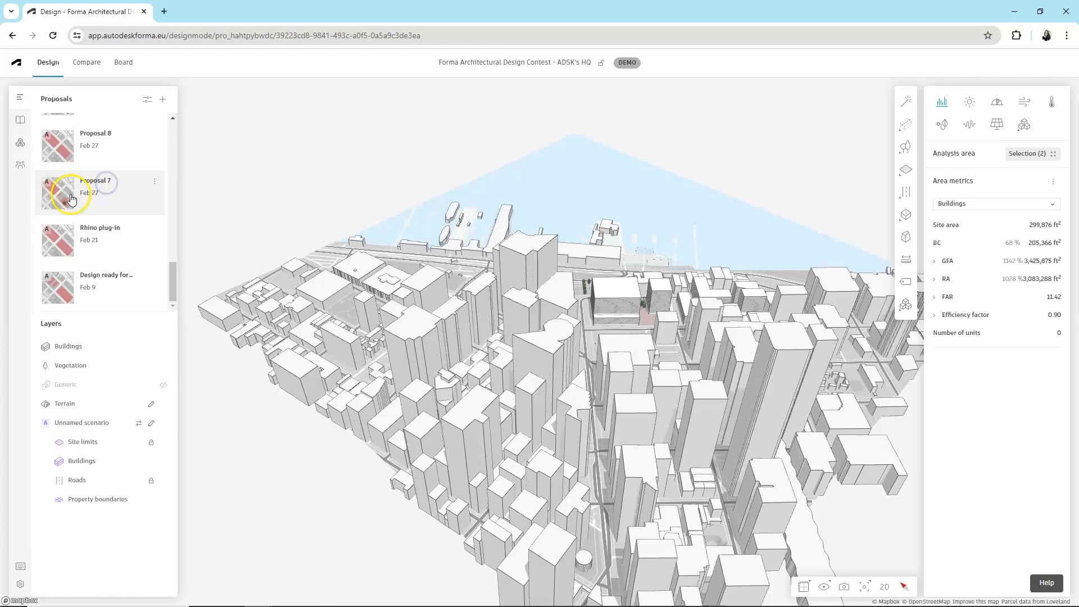
left_click(96, 193)
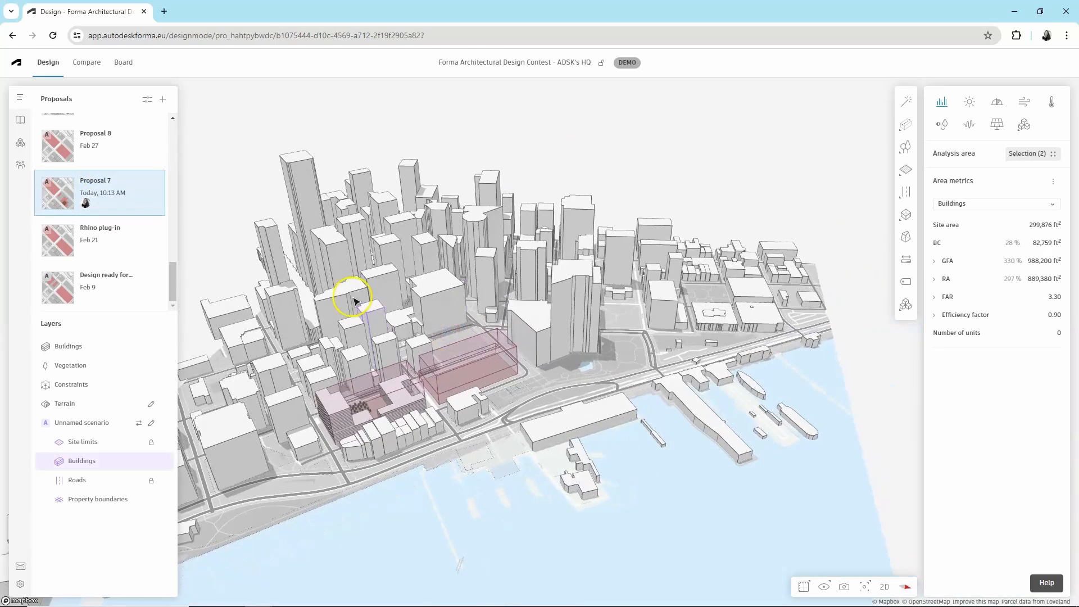
left_click(163, 99)
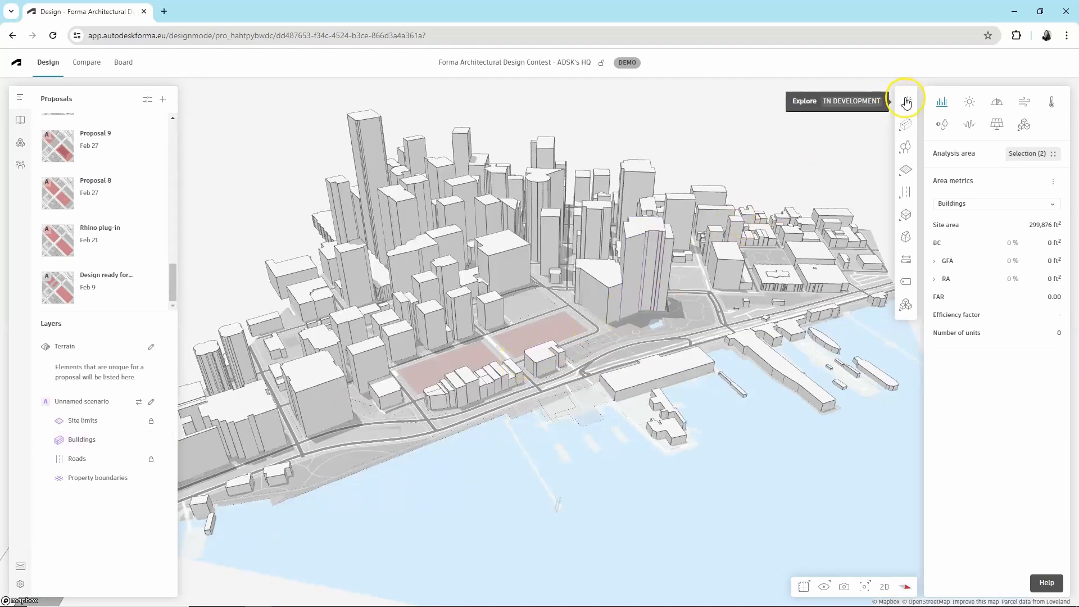
Step: Browse the project library and the catalogue of data sources available to order
left_click(905, 192)
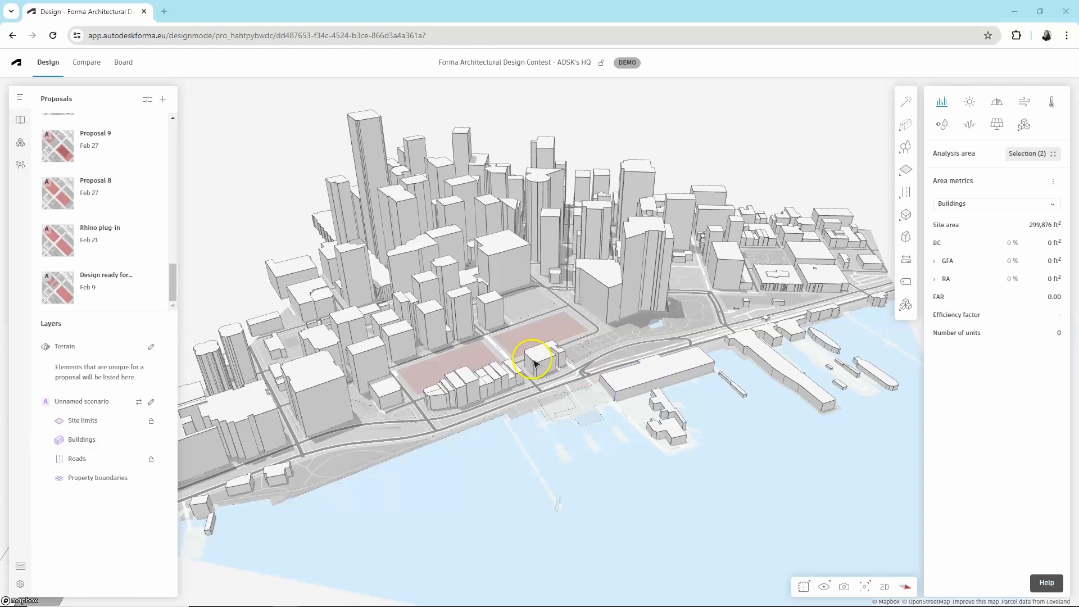
mouse_move(20, 122)
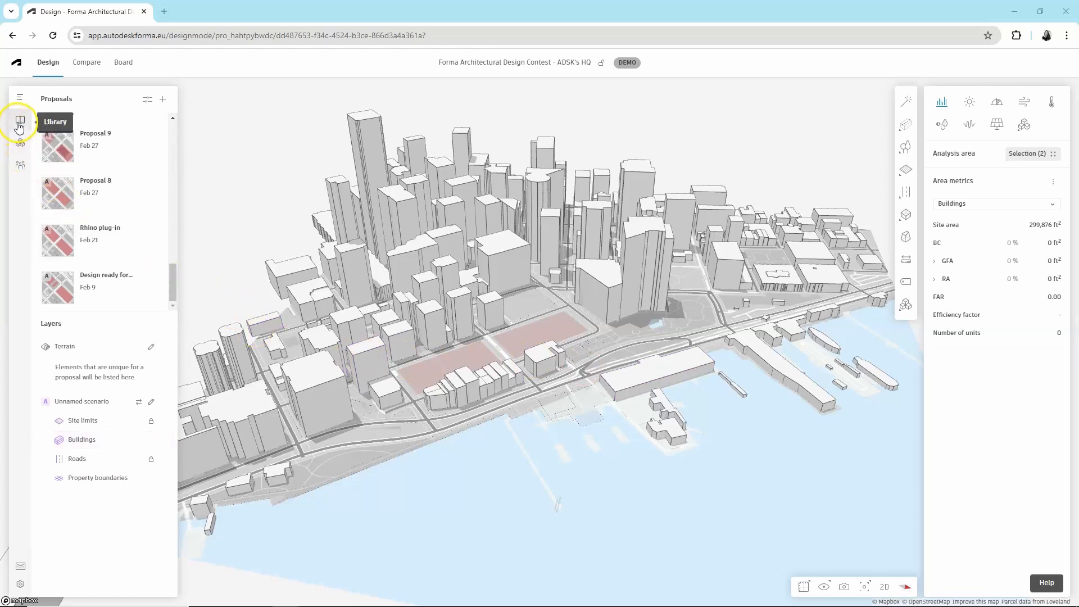
left_click(20, 121)
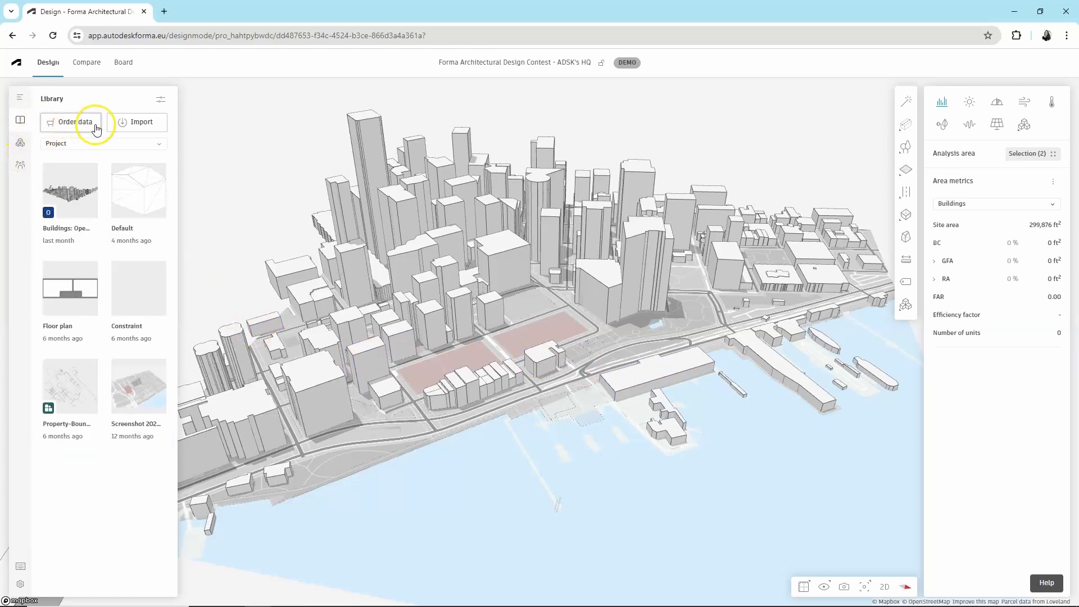
left_click(76, 122)
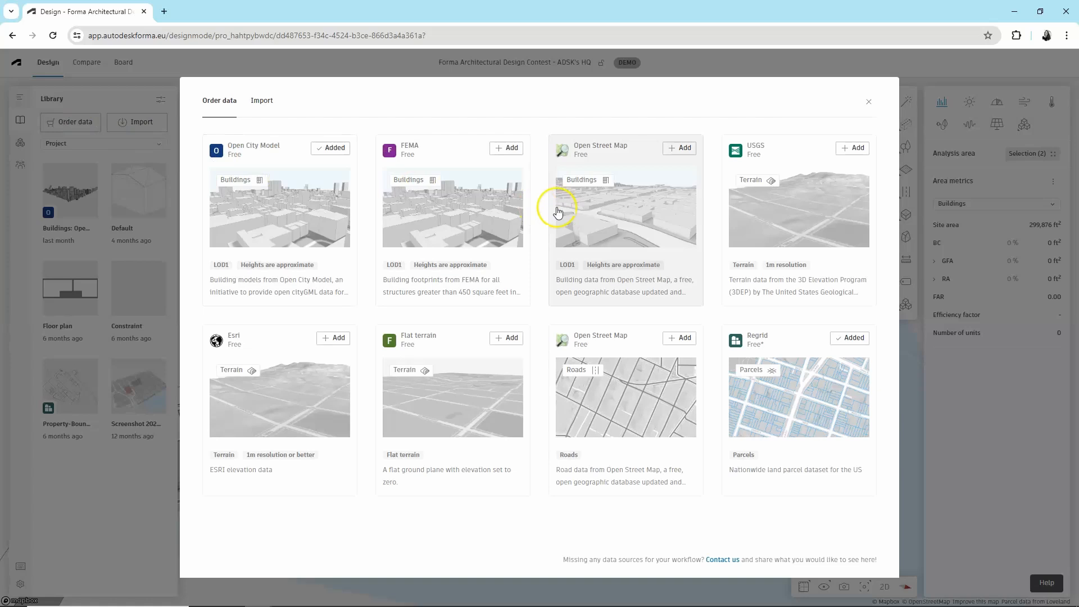
left_click(868, 102)
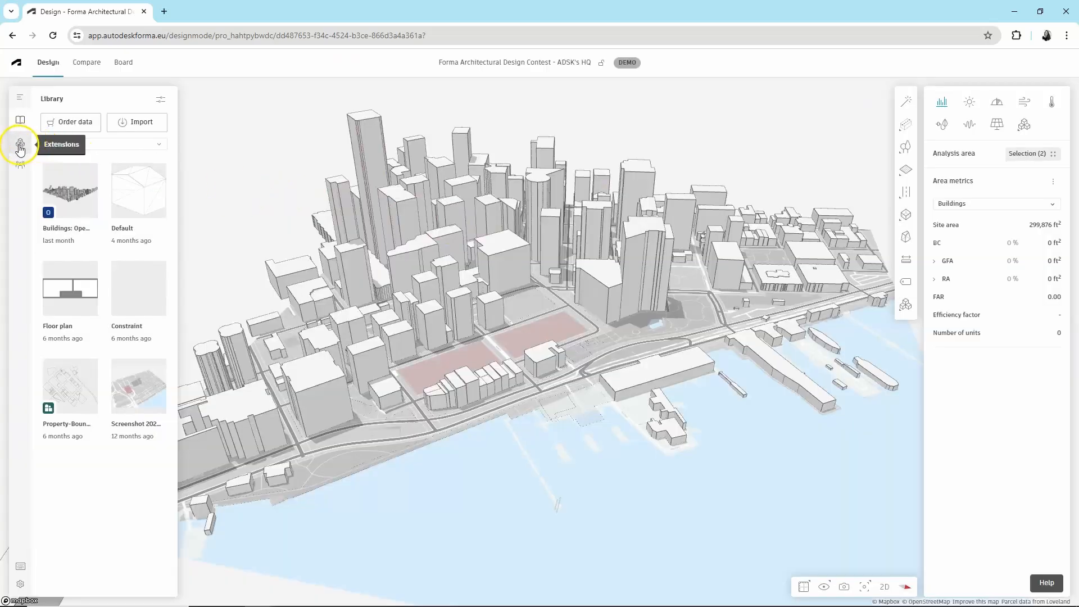
Step: Browse the project's extensions and the catalogue of extensions available to add
left_click(20, 144)
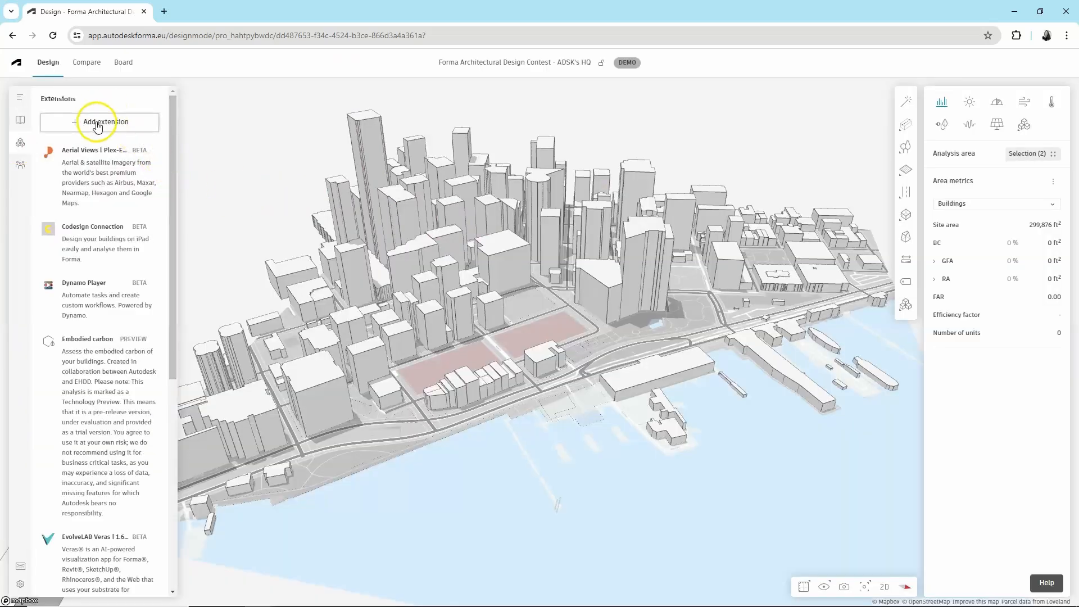
left_click(104, 122)
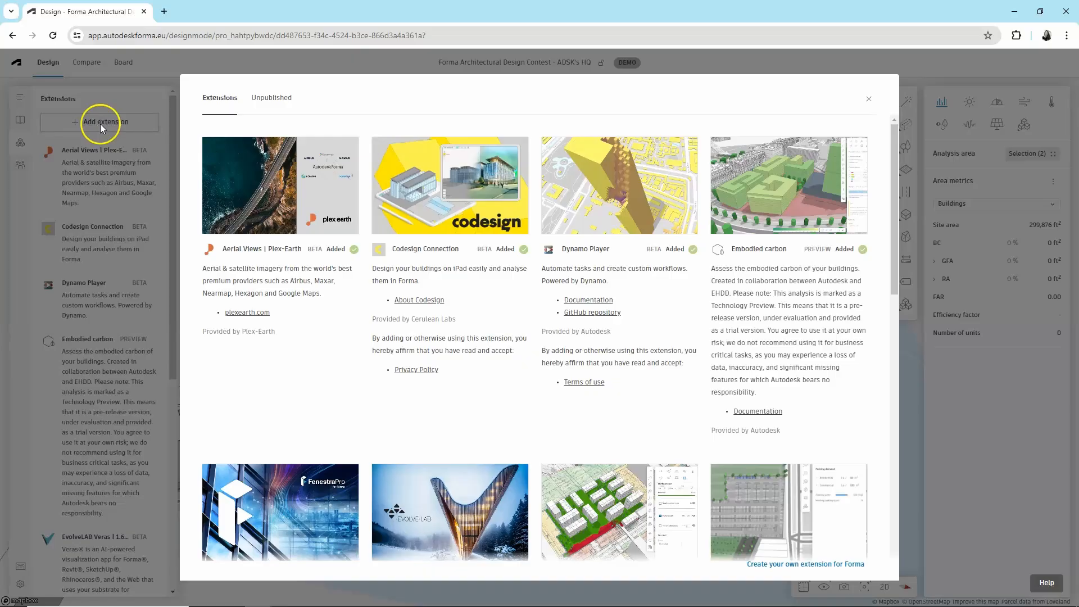
left_click(868, 99)
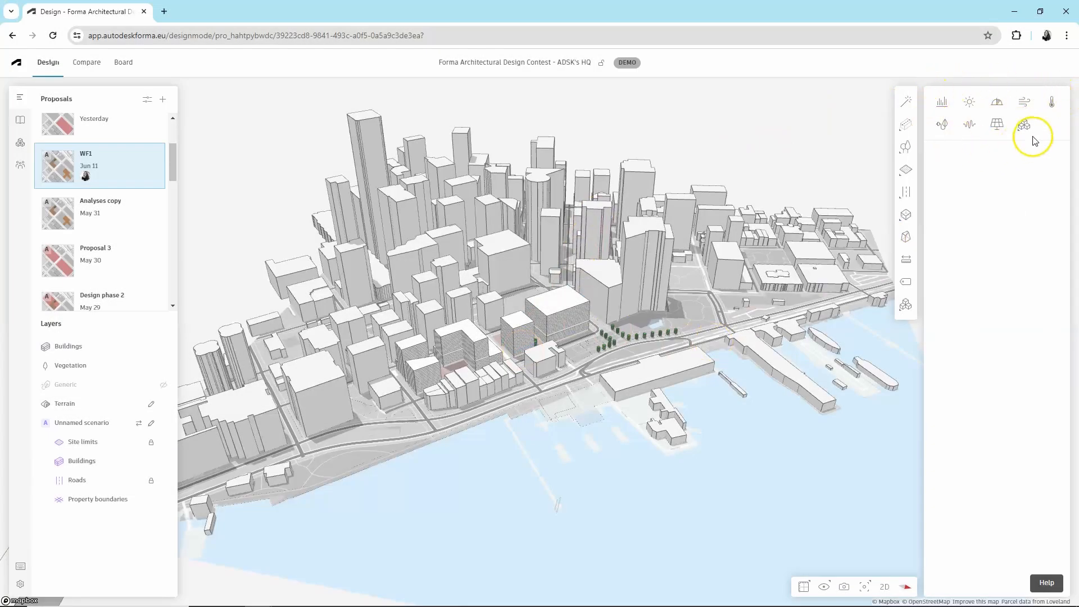
mouse_move(1025, 104)
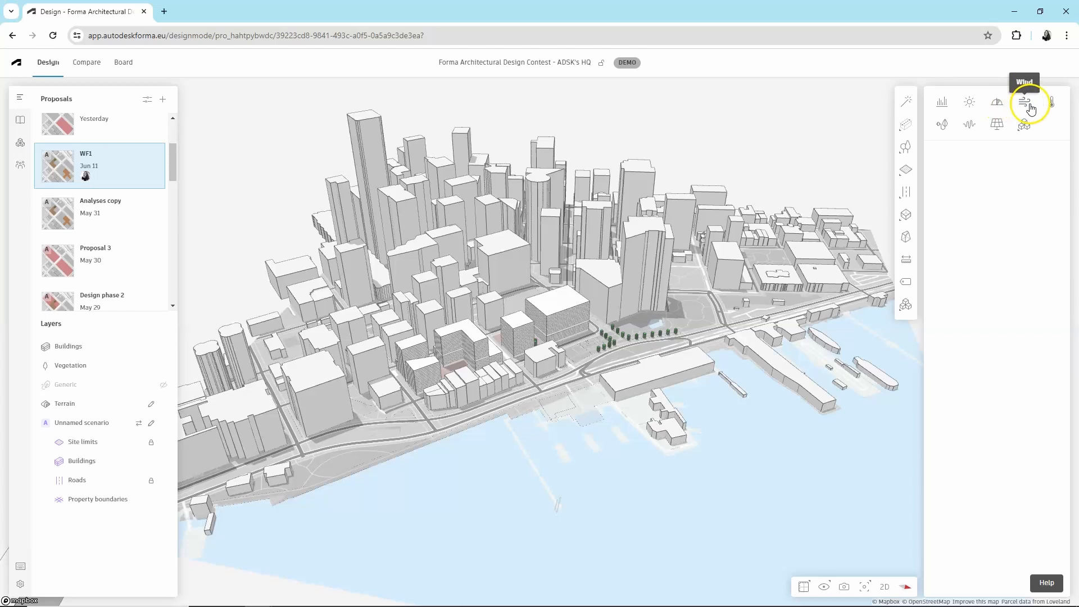
Step: Choose the sun hours analysis for WF1 and open its June 21 results
left_click(969, 102)
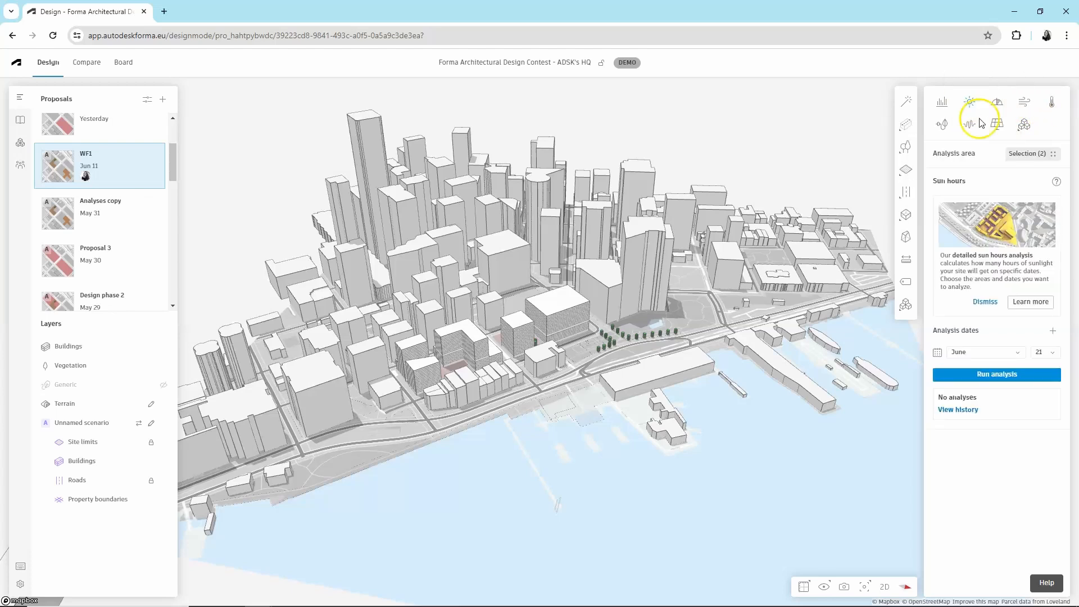
left_click(995, 375)
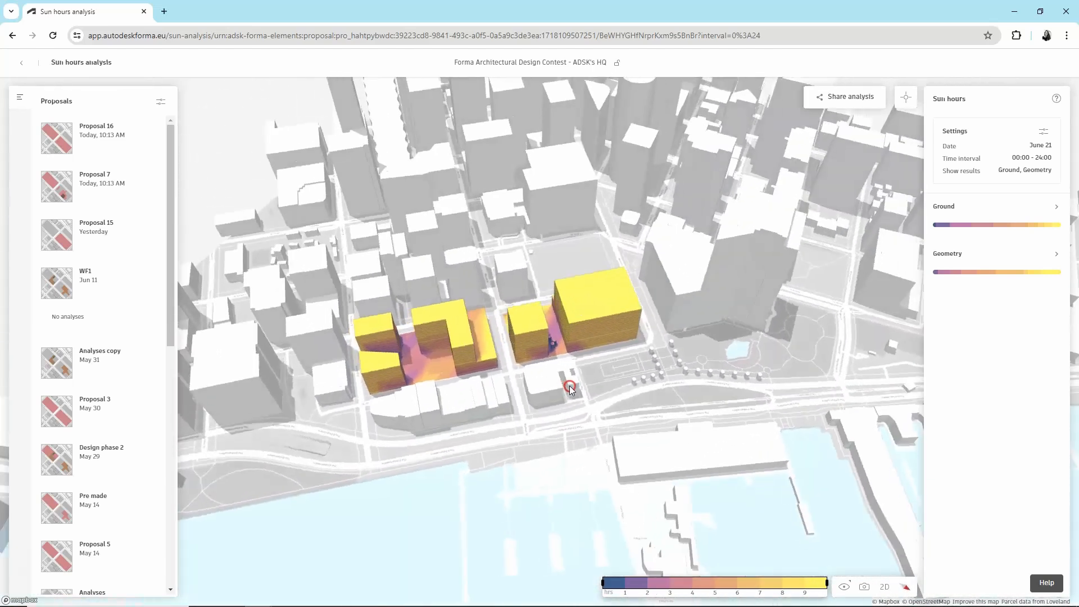
Step: Compare WF1's sun hours and wind results in Compare view, then return to Design
left_click(21, 62)
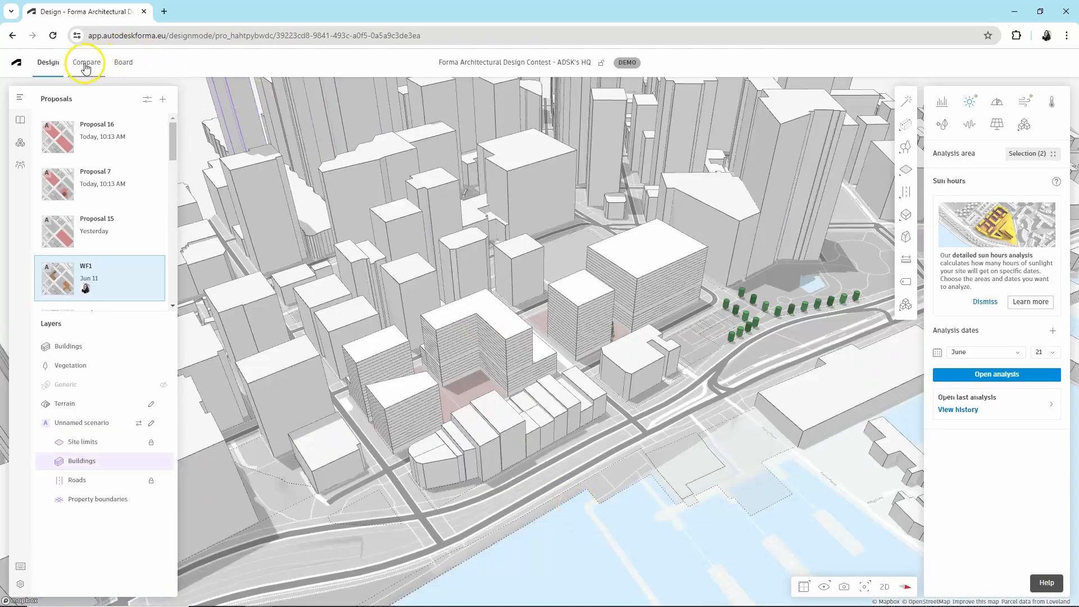
left_click(86, 62)
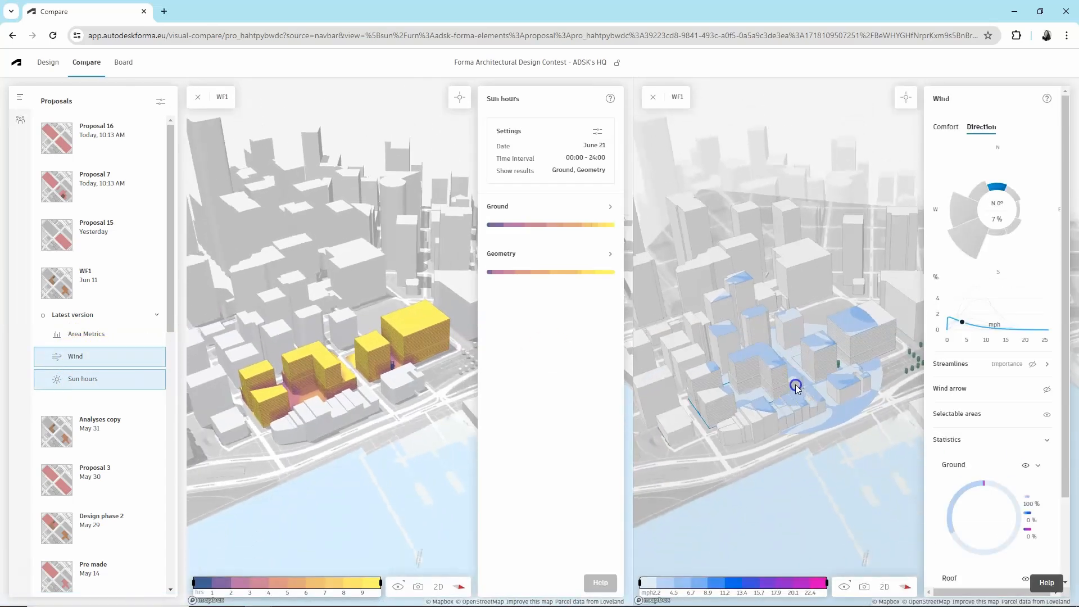
left_click(47, 61)
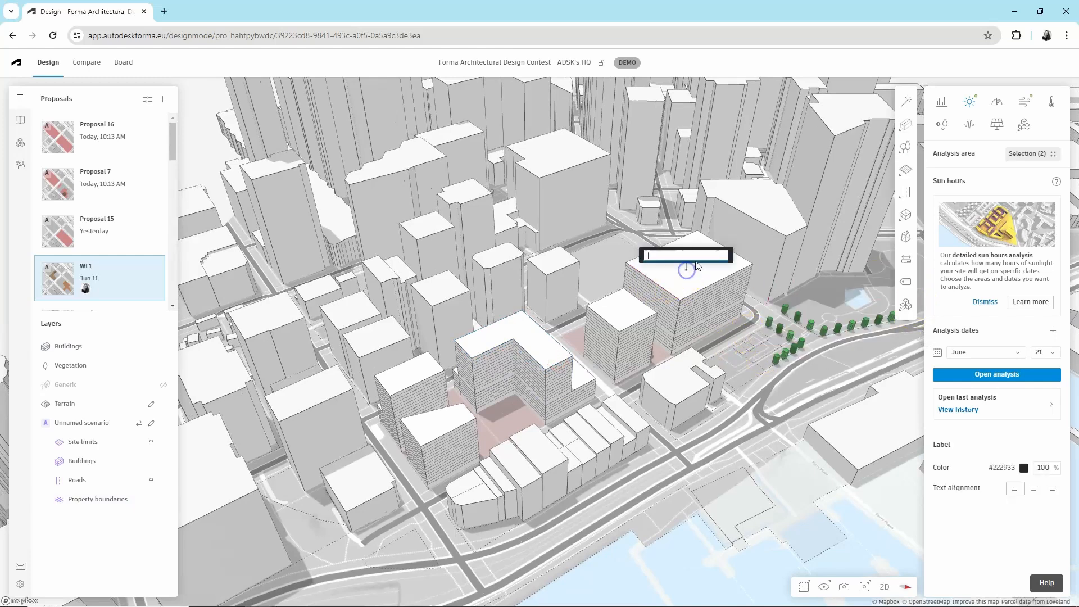
Step: Label the tall block 'Test volume with lower height' and finish the courtyard sun-conditions note
type("Test volume with lower height")
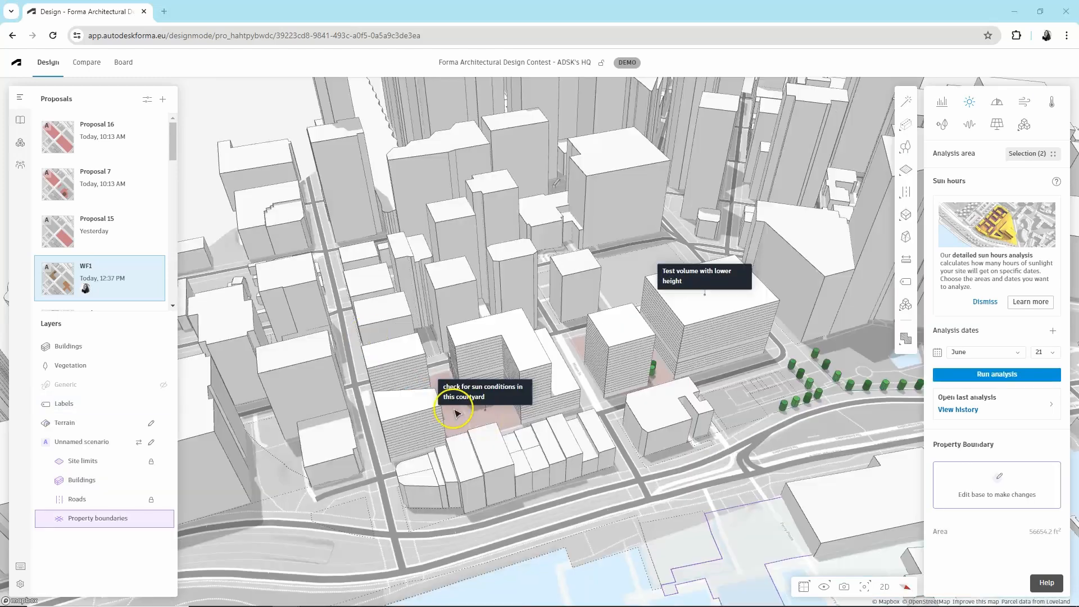
left_click(124, 62)
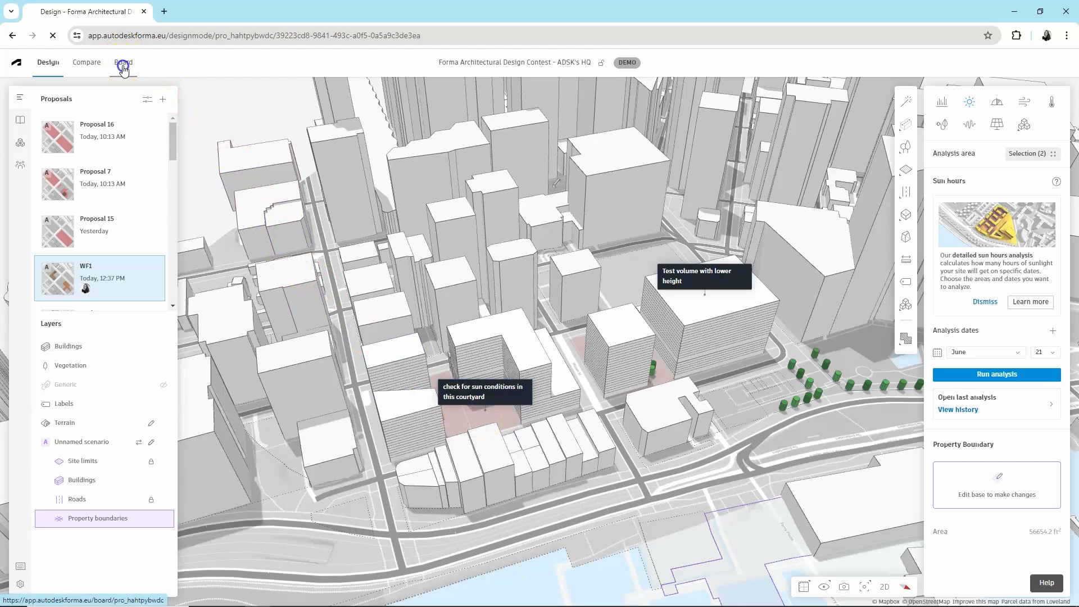
Step: Switch to the Board canvas of design views, analysis snapshots, metrics and sticky notes
left_click(123, 62)
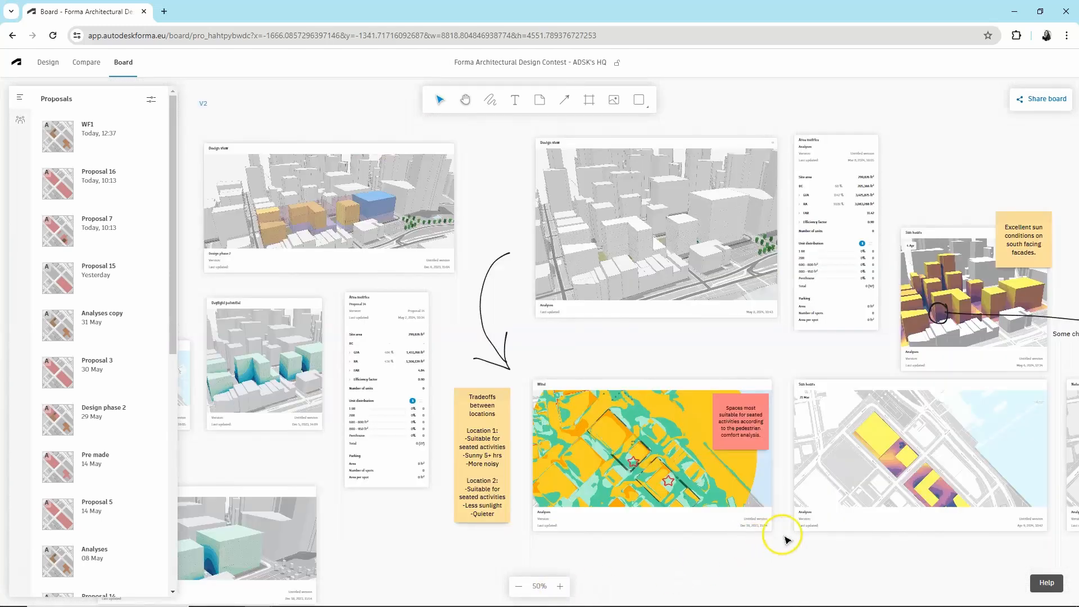
mouse_move(792, 358)
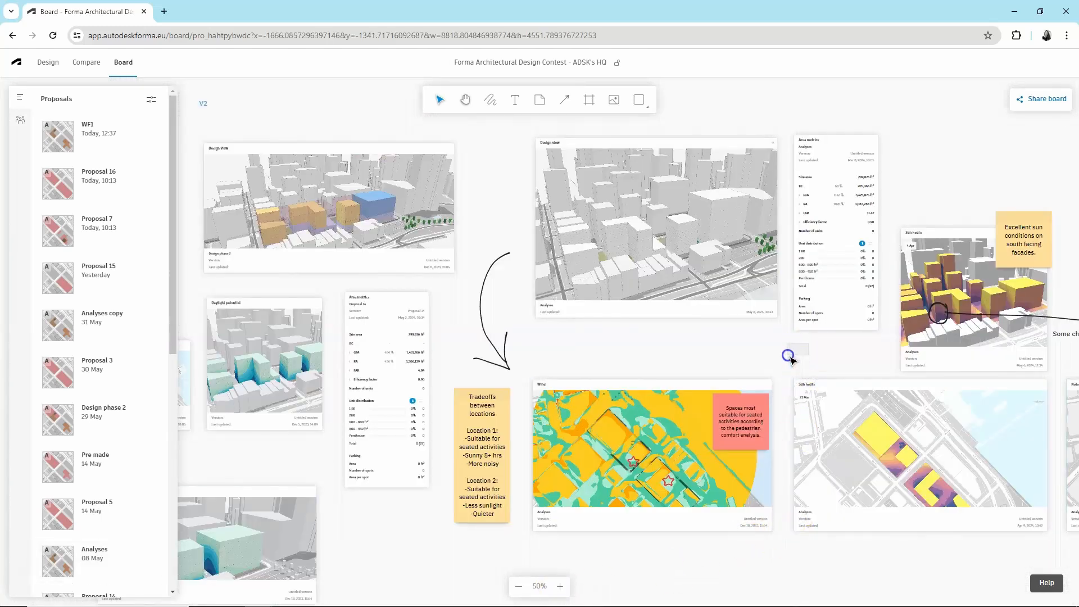